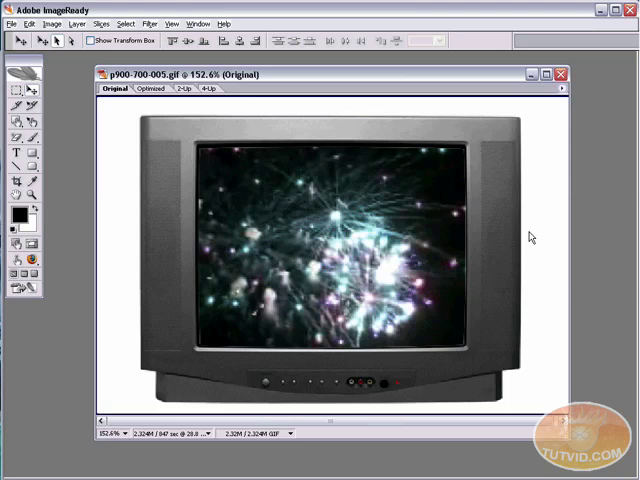
pyautogui.moveTo(405, 293)
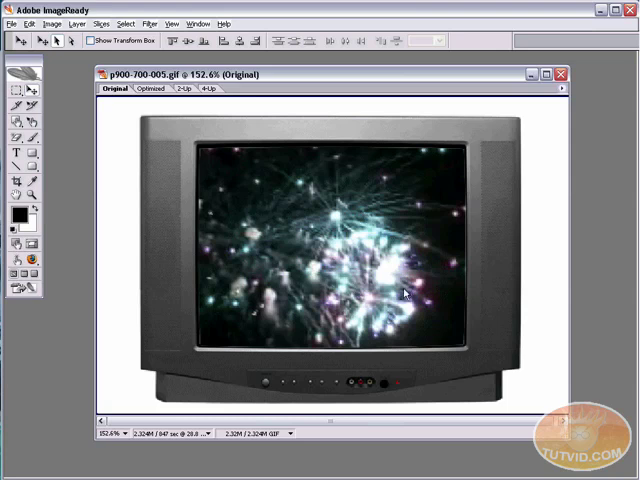
pyautogui.moveTo(362, 224)
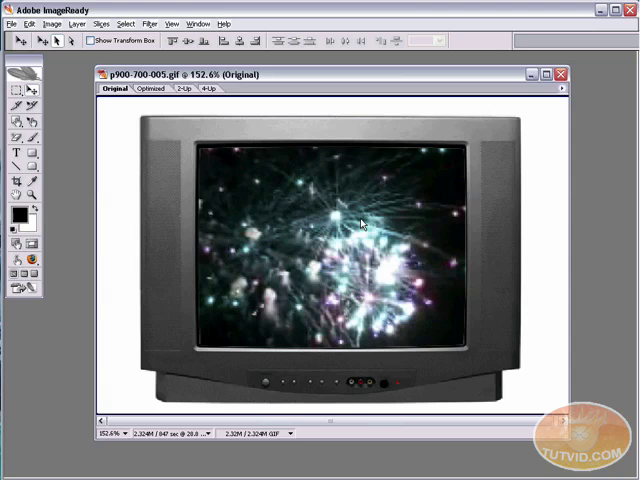
pyautogui.moveTo(18, 268)
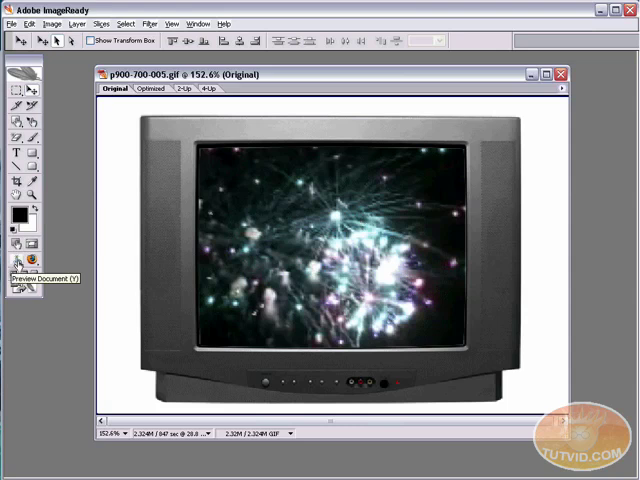
# Step: Close the example fireworks animation and resize TVblank.jpg to 500 pixels wide with constrained proportions
pyautogui.click(150, 88)
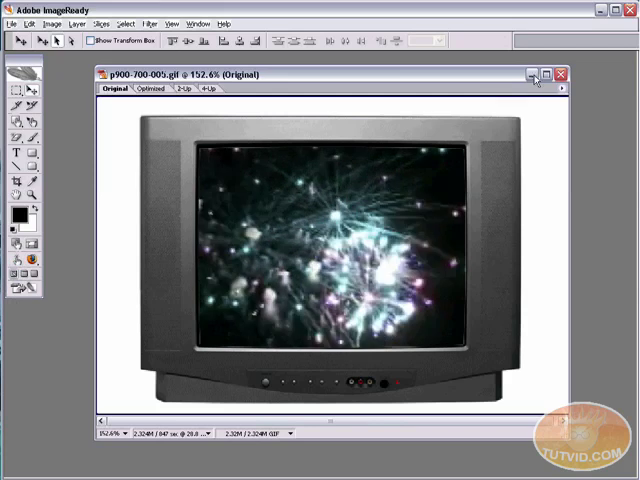
pyautogui.click(534, 75)
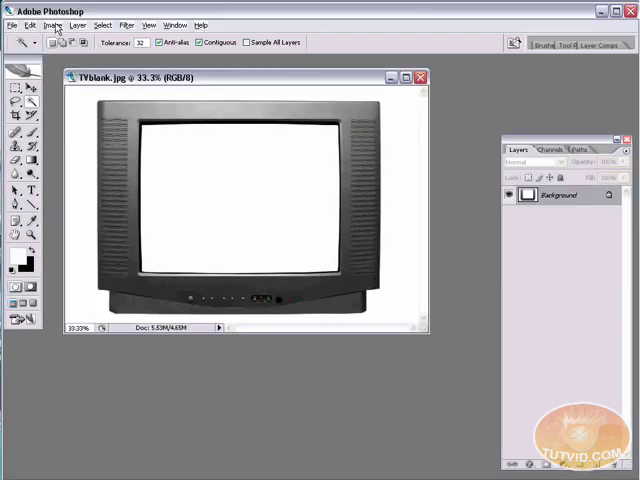
pyautogui.click(51, 25)
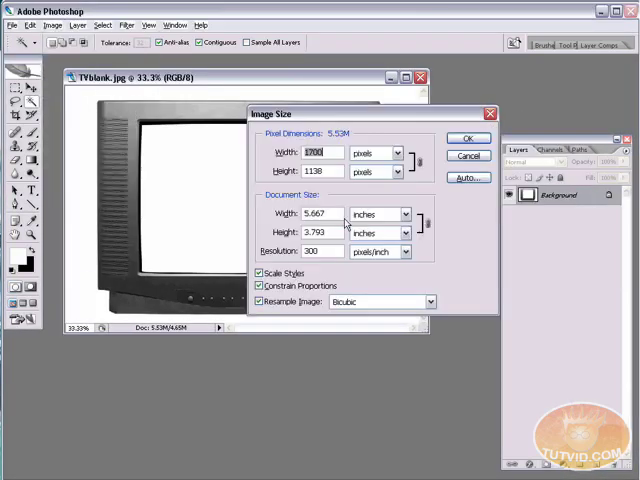
pyautogui.write('500')
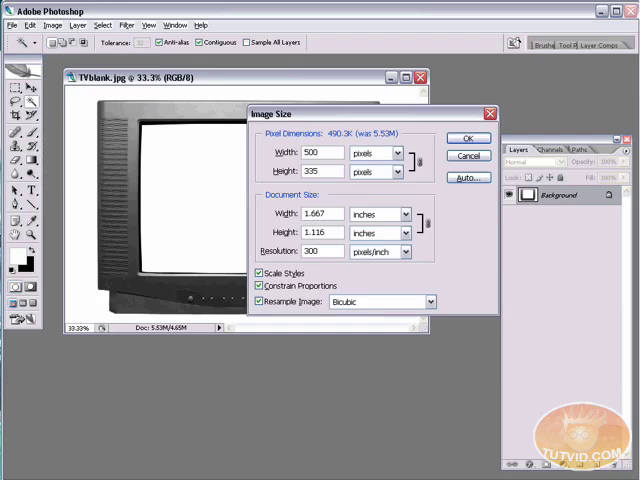
pyautogui.click(467, 138)
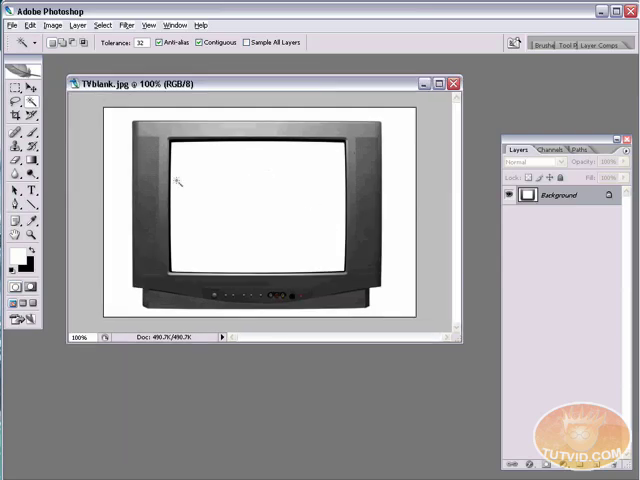
pyautogui.moveTo(258, 190)
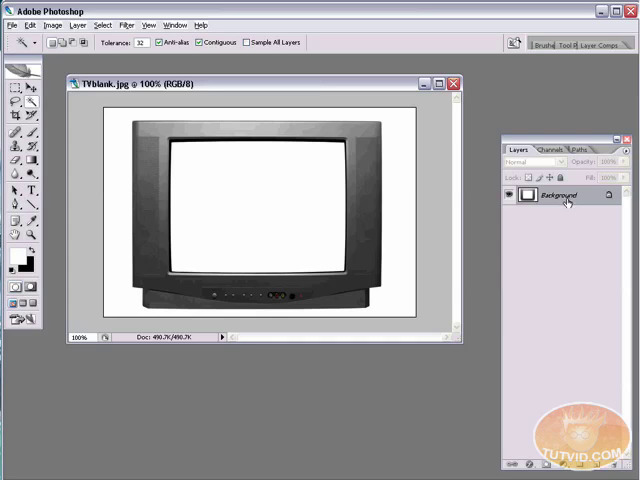
# Step: Convert Background to Layer 0, Magic Wand and delete the white screen, then deselect
pyautogui.doubleClick(568, 195)
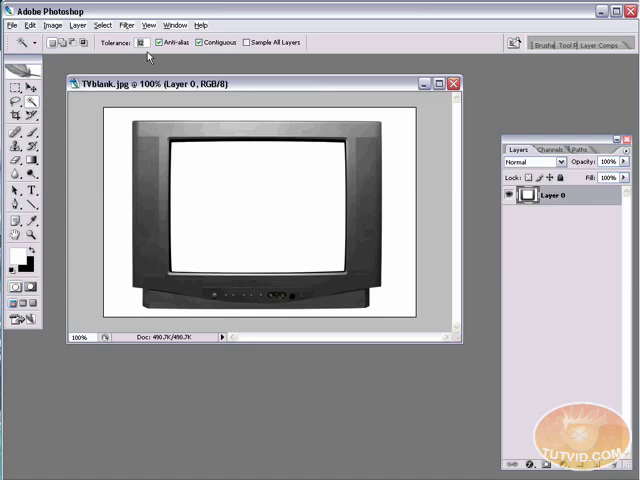
pyautogui.moveTo(200, 42)
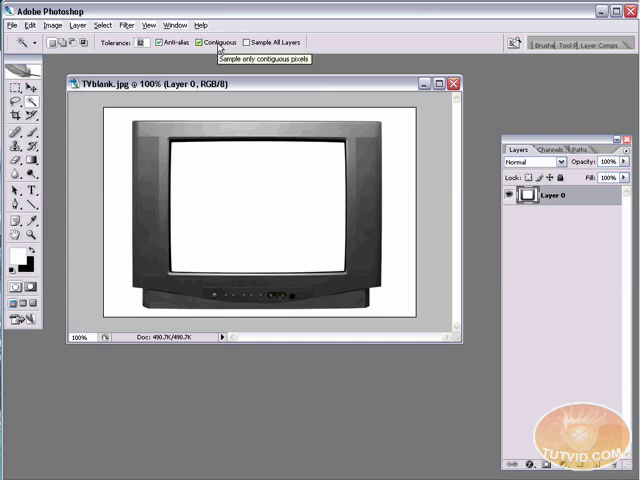
pyautogui.click(250, 200)
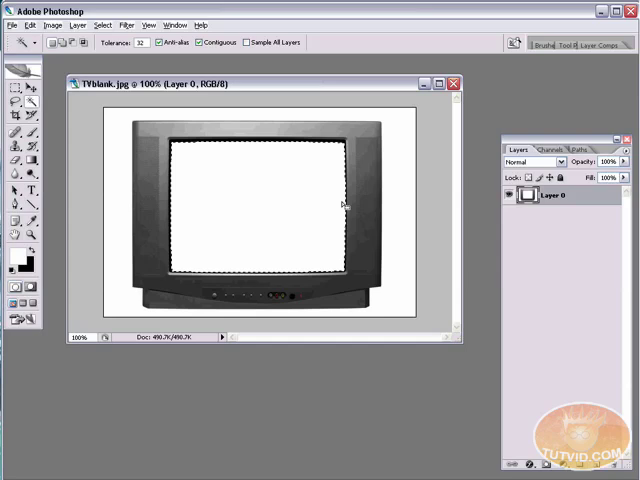
pyautogui.press('Delete')
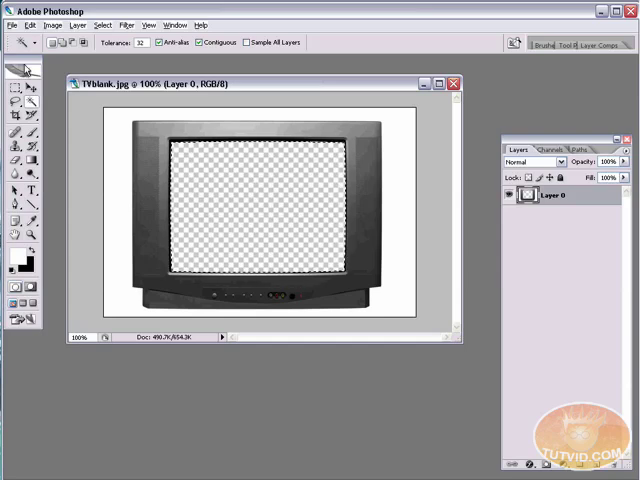
pyautogui.click(104, 24)
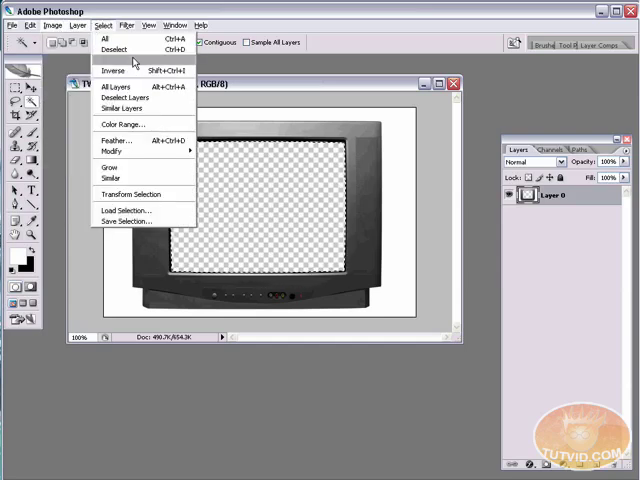
pyautogui.click(117, 50)
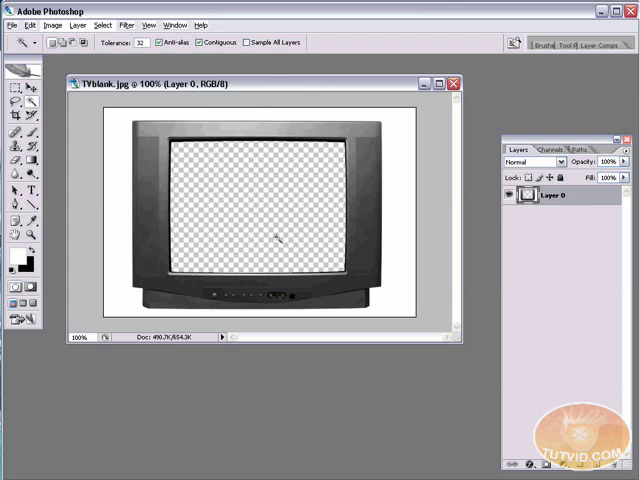
pyautogui.moveTo(33, 337)
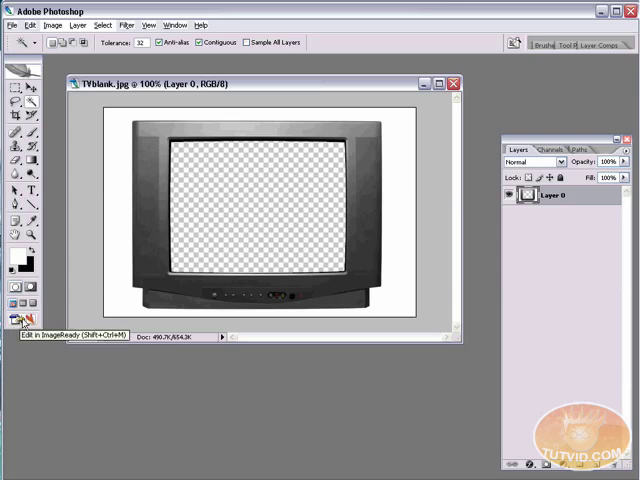
# Step: Jump the TV image to ImageReady and browse Bridge to the VideoinPSD folder
pyautogui.click(20, 320)
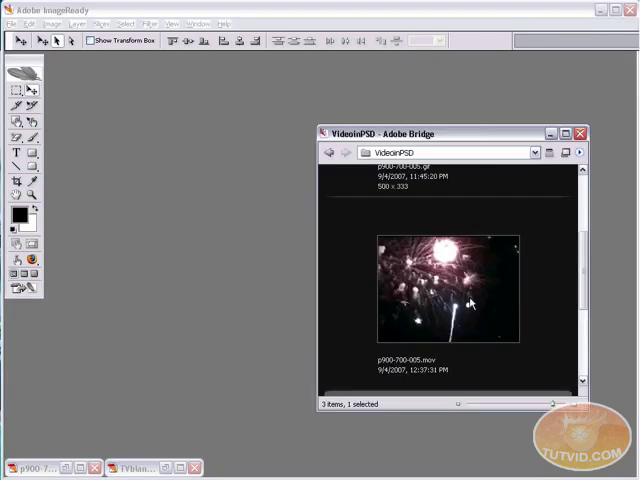
pyautogui.moveTo(457, 293)
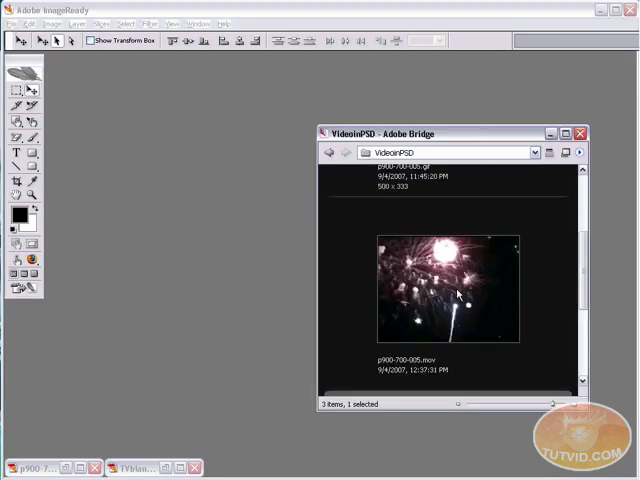
pyautogui.scroll(-3)
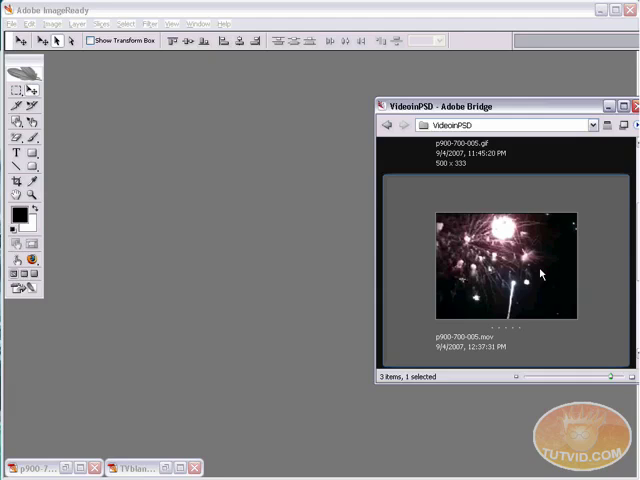
pyautogui.moveTo(266, 189)
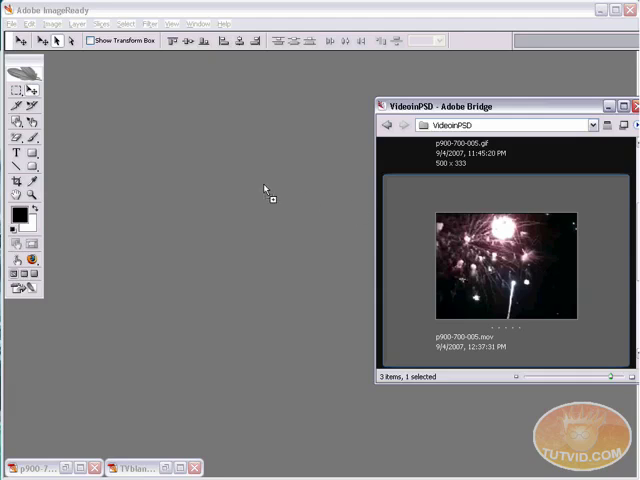
pyautogui.moveTo(288, 198)
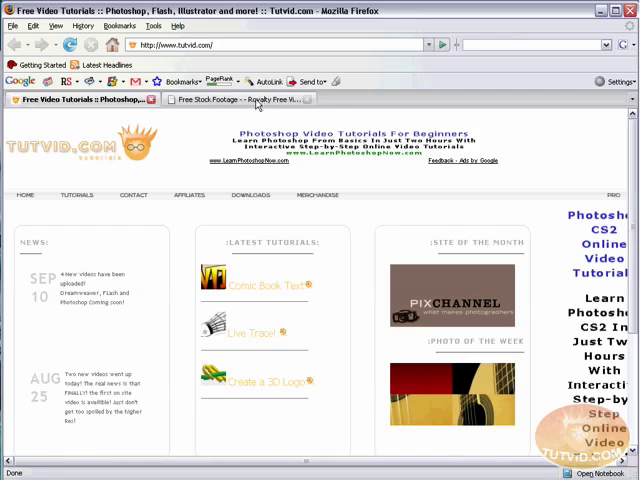
pyautogui.moveTo(250, 99)
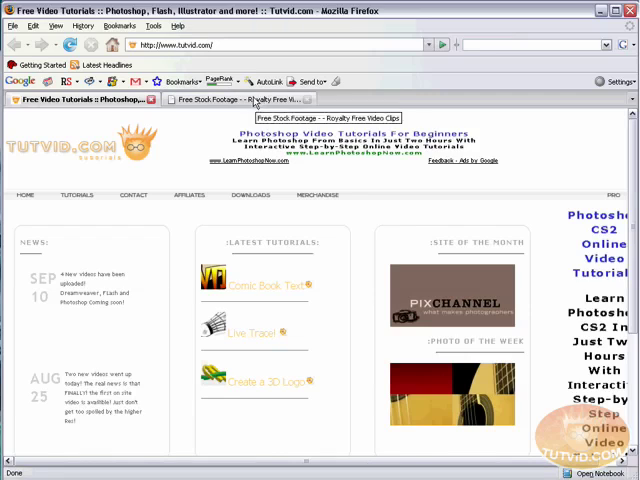
pyautogui.click(240, 99)
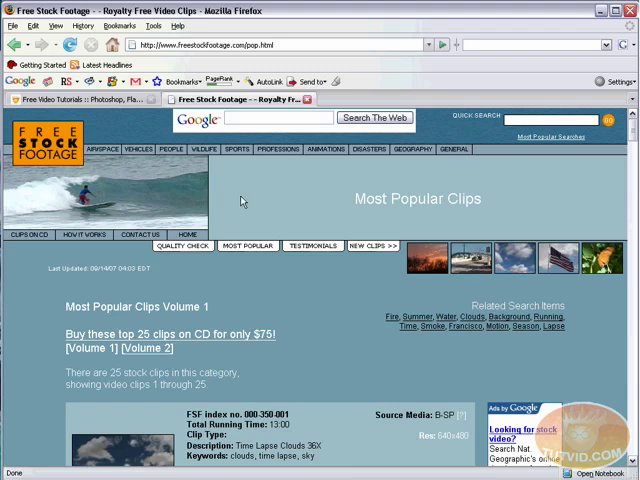
pyautogui.scroll(-3)
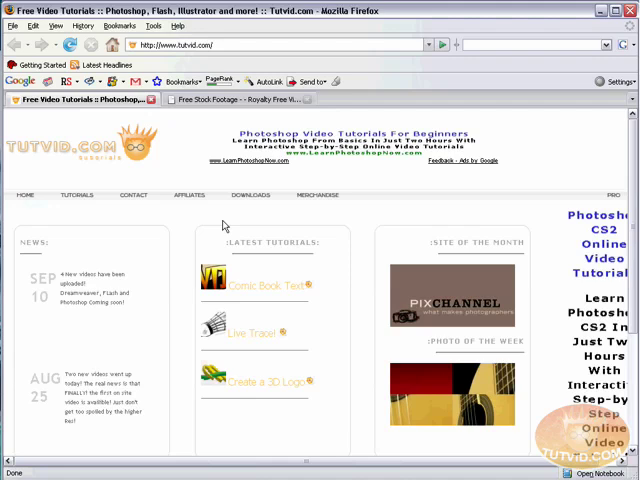
pyautogui.moveTo(224, 224)
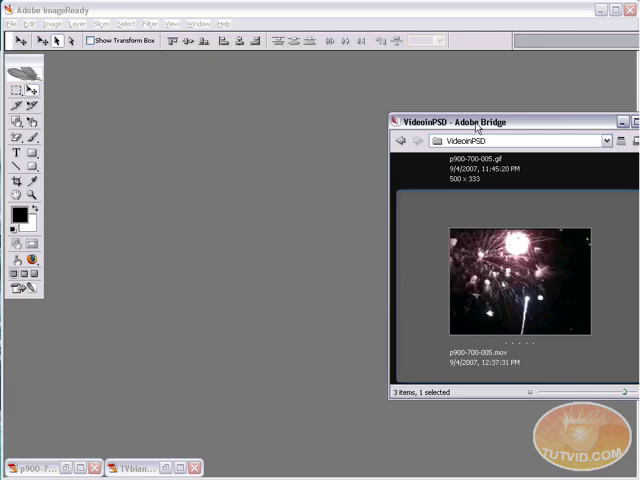
# Step: Open p900-700-005.mov from Bridge into ImageReady's Open Movie dialog
pyautogui.doubleClick(519, 278)
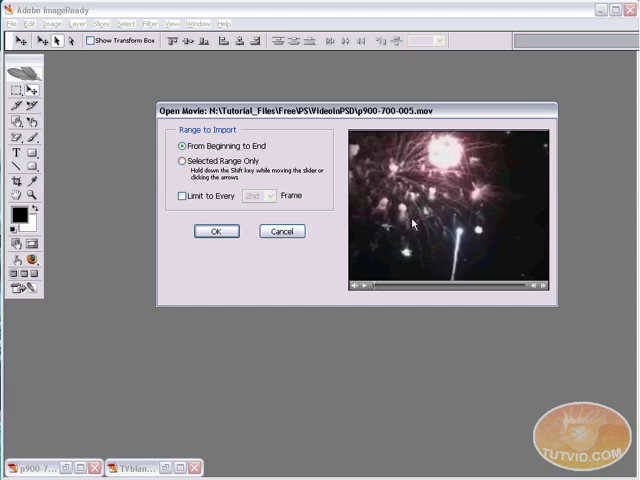
# Step: Import the movie with Selected Range Only and a Shift-dragged slider range
pyautogui.click(180, 161)
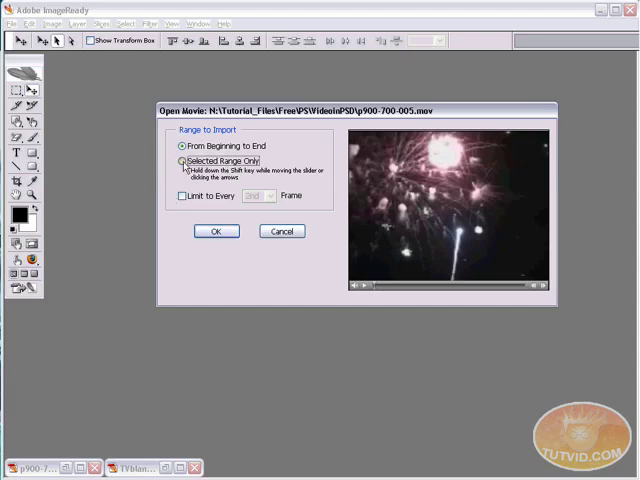
pyautogui.click(181, 161)
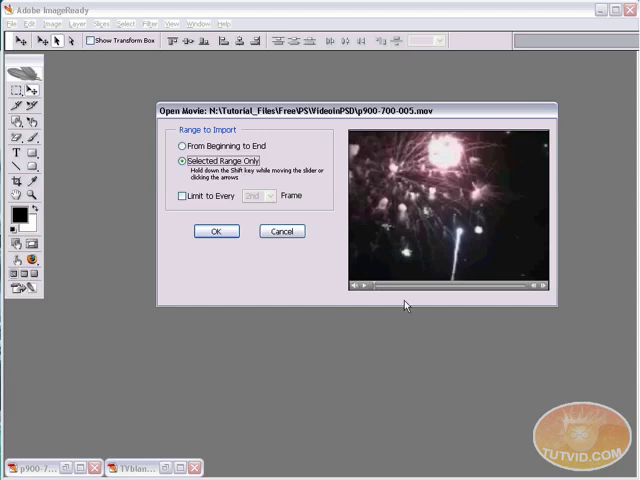
pyautogui.moveTo(393, 299)
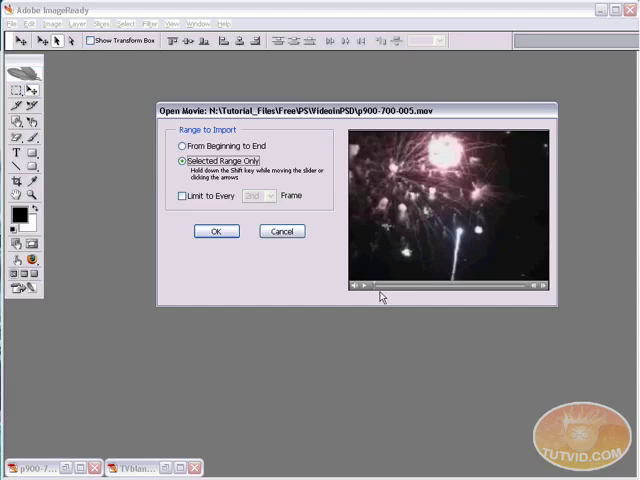
pyautogui.moveTo(378, 296)
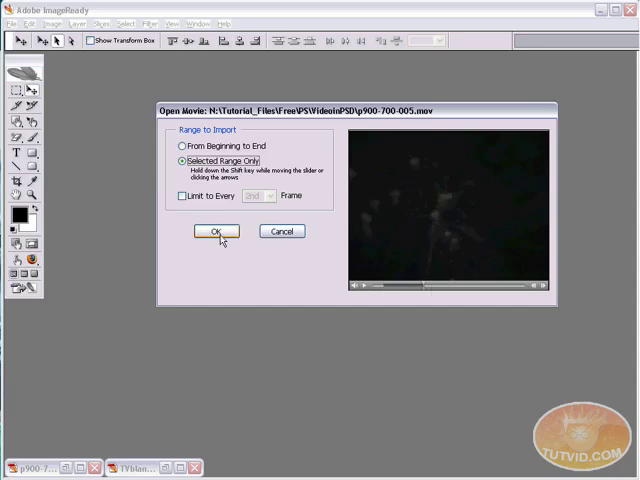
pyautogui.click(214, 231)
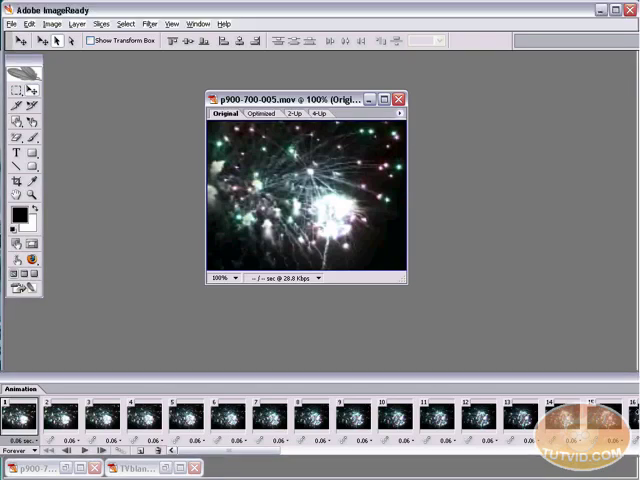
# Step: Enlarge the p900-700-005.mov window and show the Layers palette from the Window menu
pyautogui.click(197, 23)
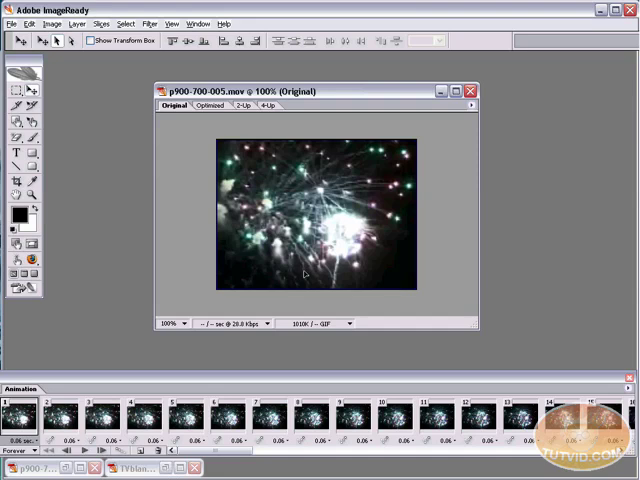
pyautogui.moveTo(345, 240)
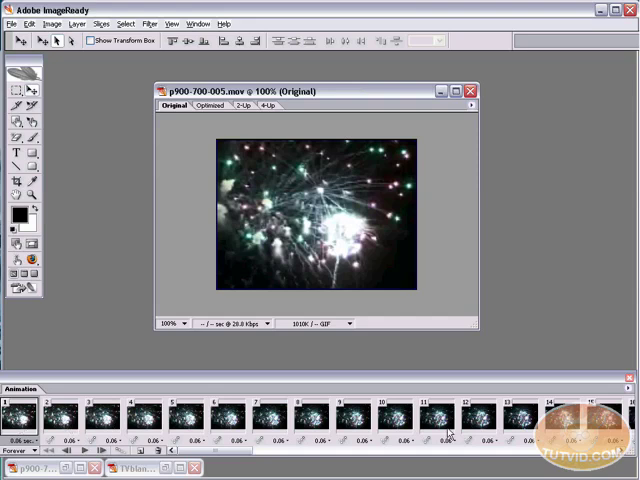
pyautogui.moveTo(595, 96)
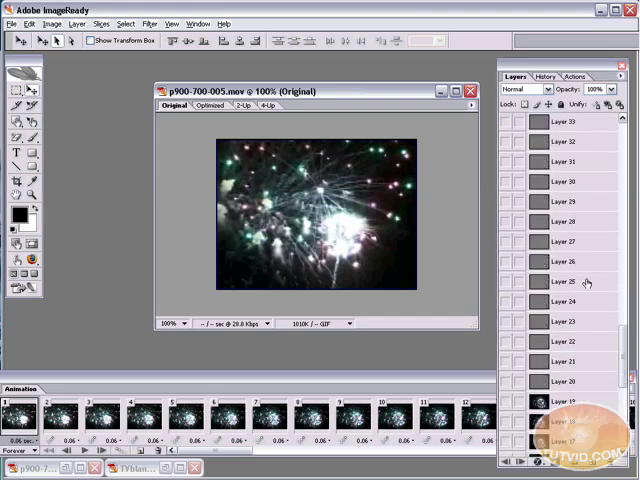
# Step: Select another frame in the Animation palette and close the Layers palette
pyautogui.scroll(-3)
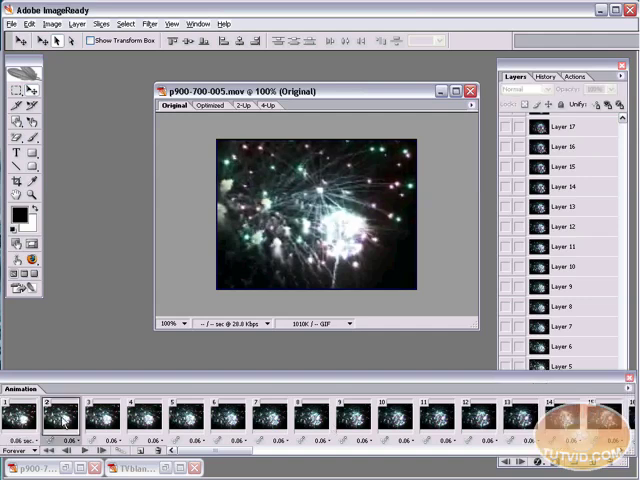
pyautogui.click(425, 413)
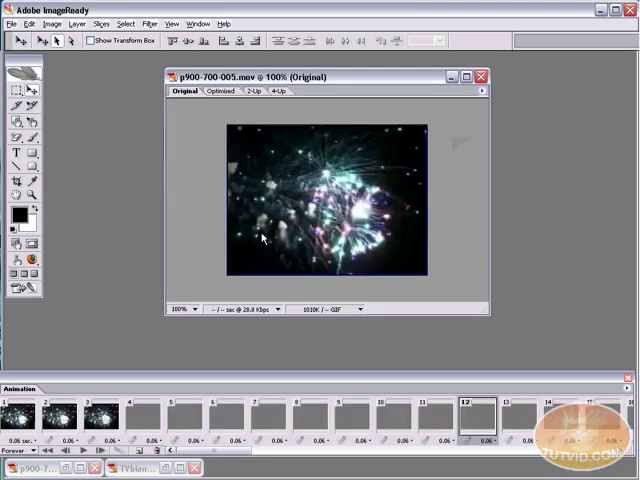
# Step: Set the fireworks movie canvas to width 500 and height 335 pixels in Canvas Size
pyautogui.click(51, 23)
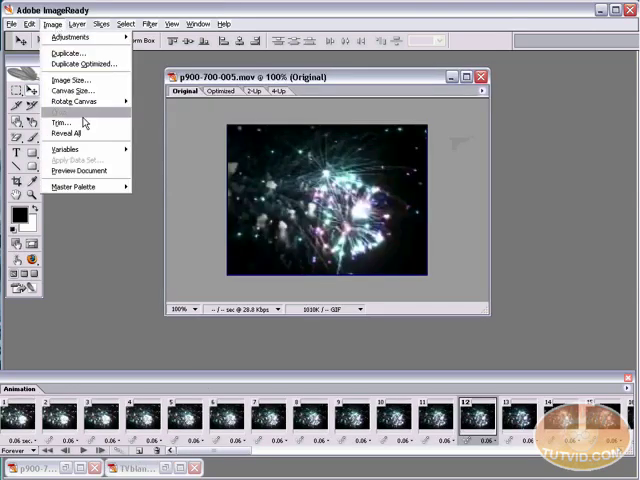
pyautogui.click(72, 90)
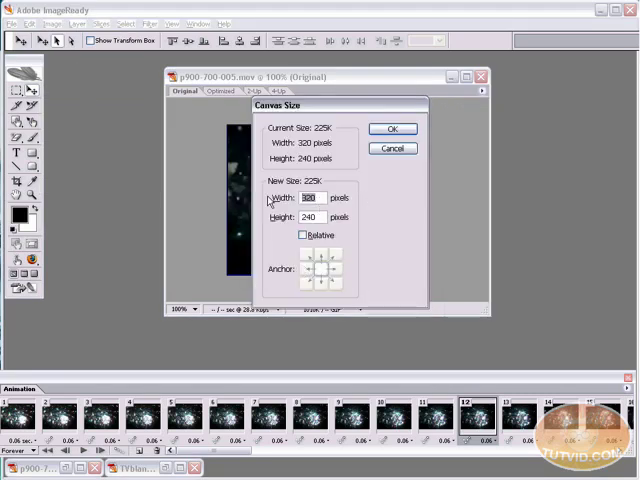
pyautogui.write('500')
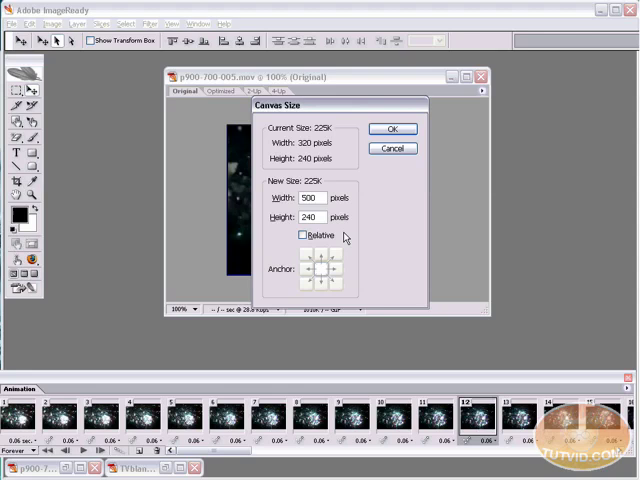
pyautogui.write('3')
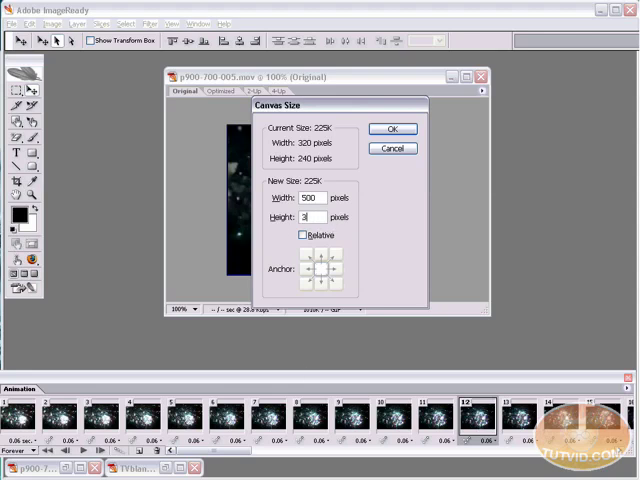
pyautogui.write('335')
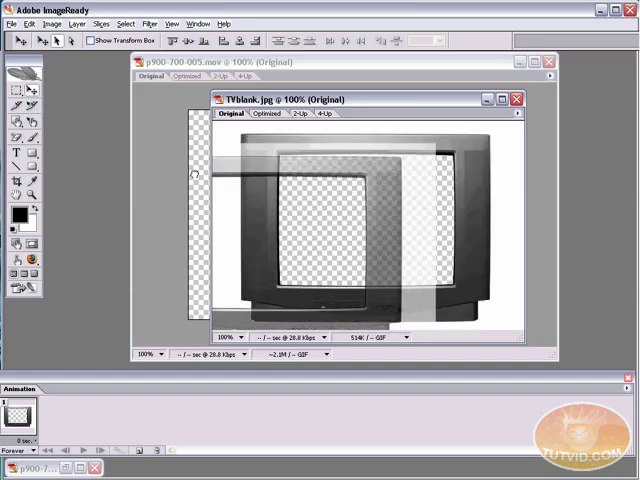
# Step: Move the TVblank.jpg layer into the fireworks movie and close TVblank.jpg
pyautogui.click(516, 98)
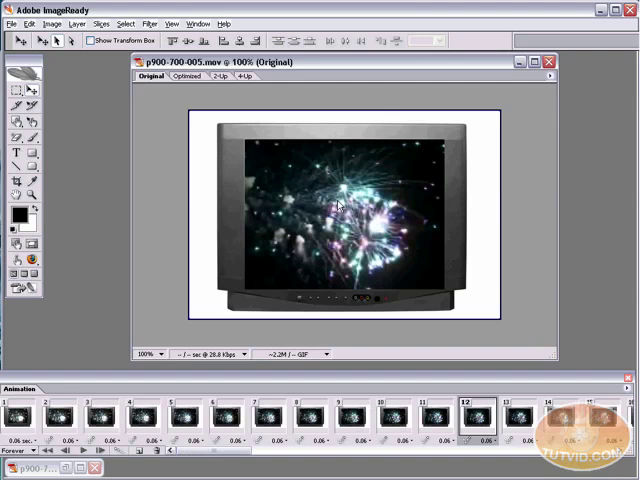
pyautogui.moveTo(340, 198)
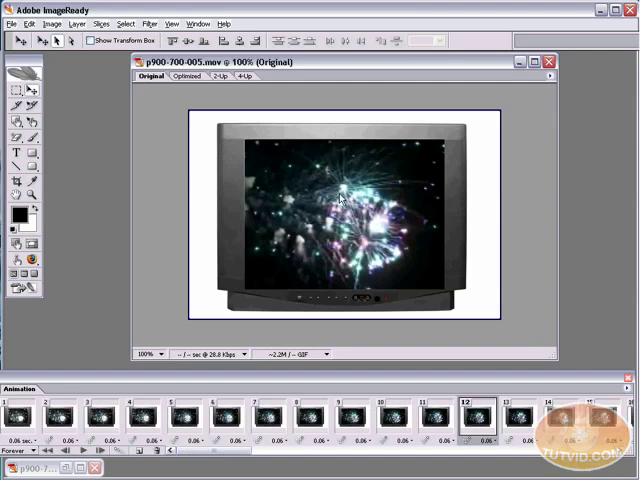
pyautogui.moveTo(272, 170)
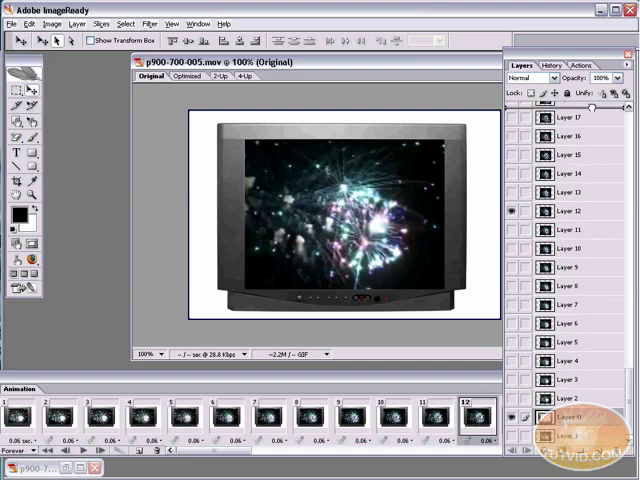
# Step: Scroll the Layers palette and drag Layer 0 above all 88 fireworks frame layers
pyautogui.scroll(-3)
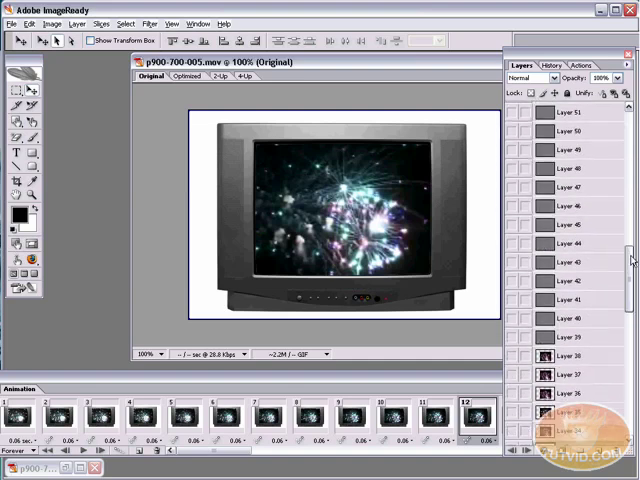
pyautogui.scroll(-3)
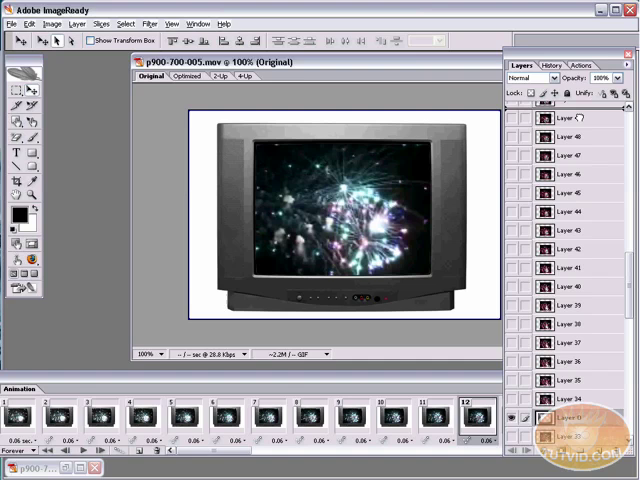
pyautogui.scroll(-3)
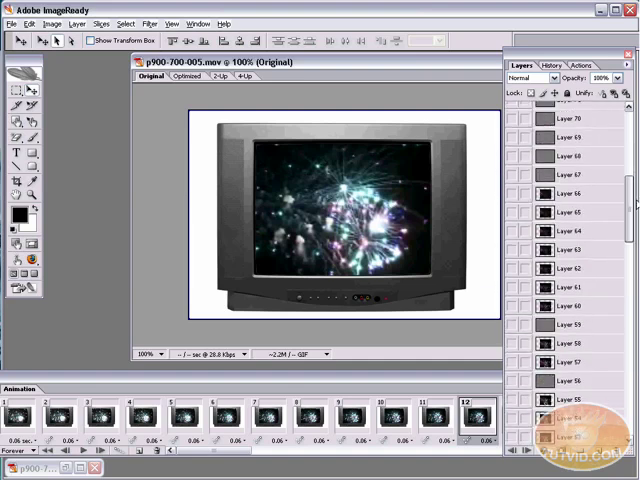
pyautogui.scroll(-3)
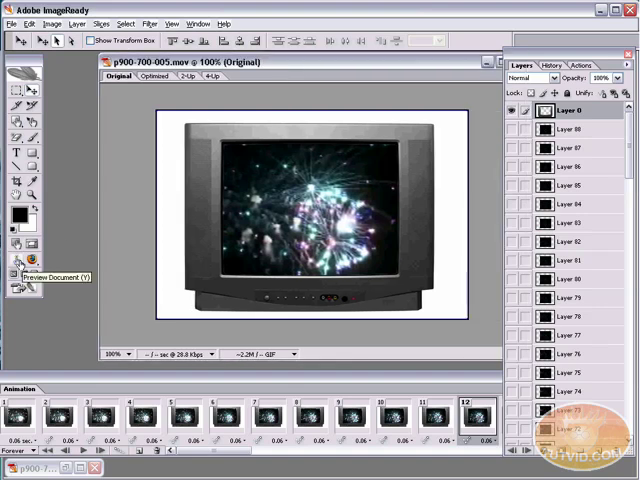
pyautogui.click(152, 76)
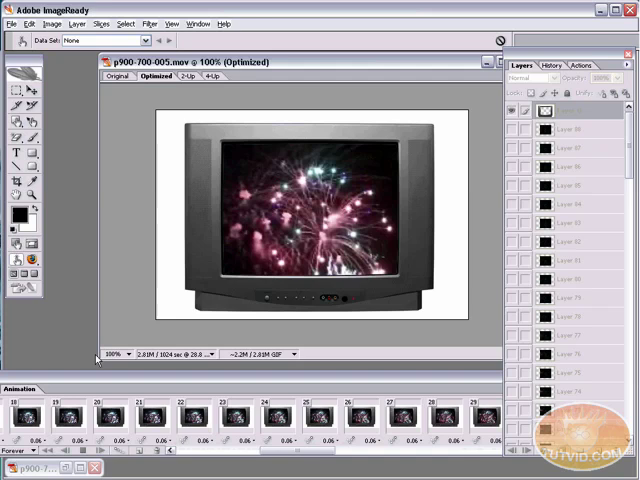
pyautogui.click(93, 83)
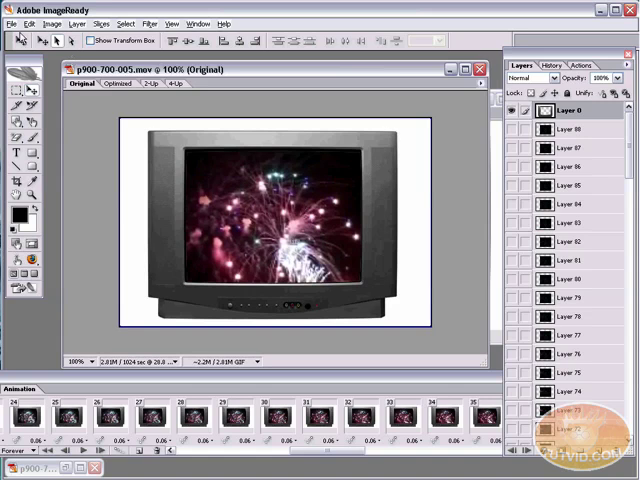
# Step: Set the Optimize panel to GIF format, Selective reduction, 256 colours
pyautogui.click(11, 23)
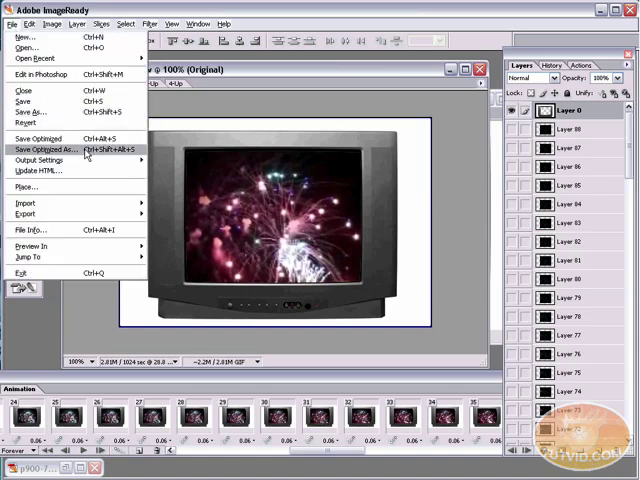
pyautogui.click(197, 23)
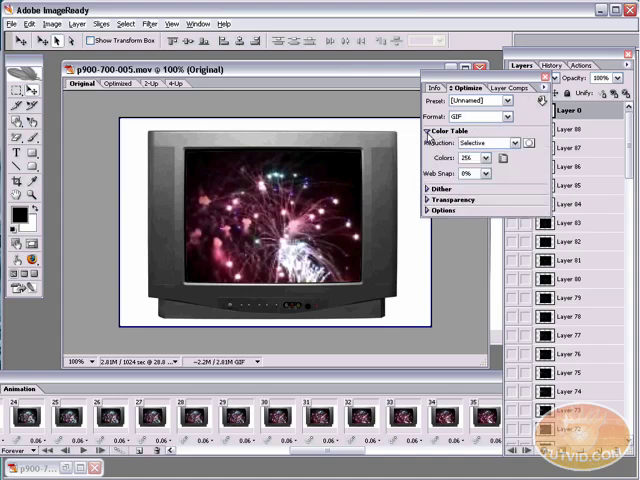
pyautogui.click(489, 158)
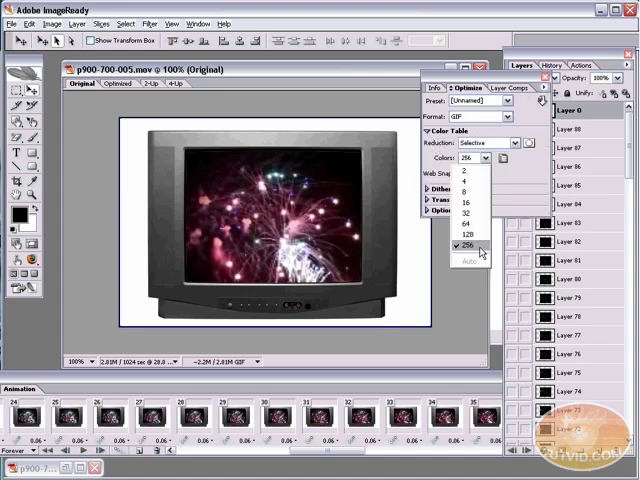
pyautogui.click(466, 246)
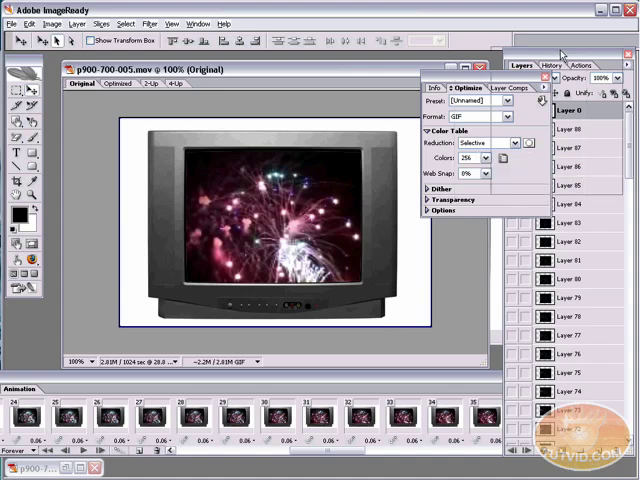
pyautogui.click(12, 23)
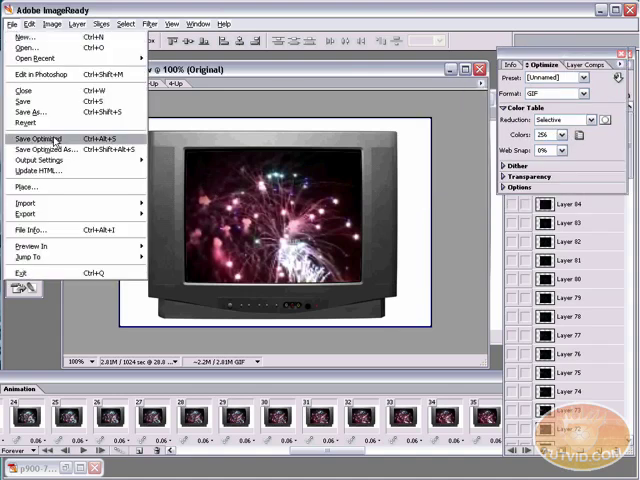
# Step: Save the optimized animation as tvwithvideo.gif in the VideoinPSD folder
pyautogui.click(47, 148)
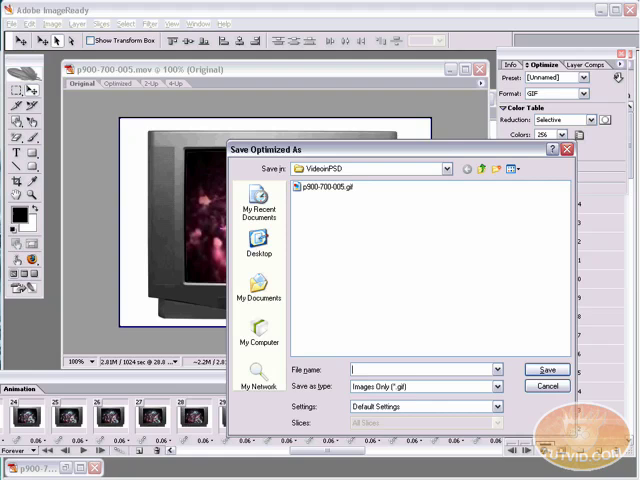
pyautogui.write('hvwith')
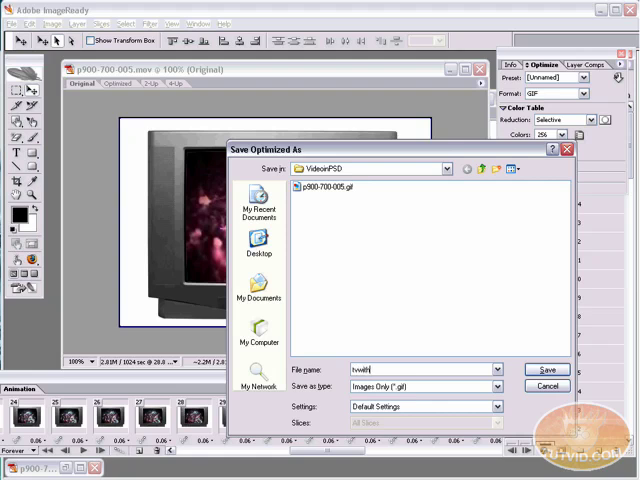
pyautogui.click(547, 369)
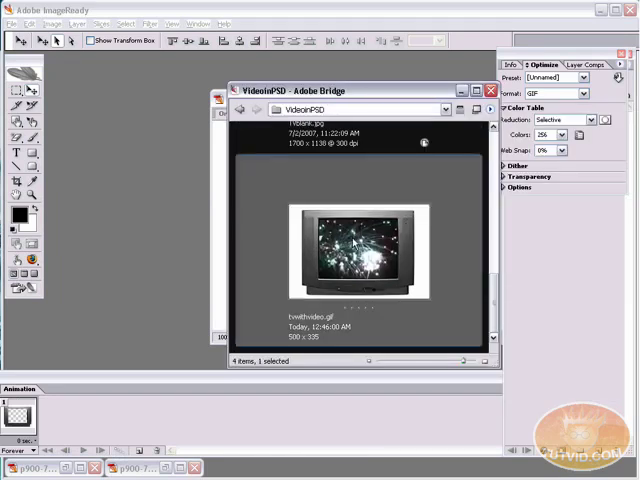
# Step: Open tvwithvideo.gif from Bridge in Firefox 2.0 to watch the fireworks
pyautogui.rightClick(355, 245)
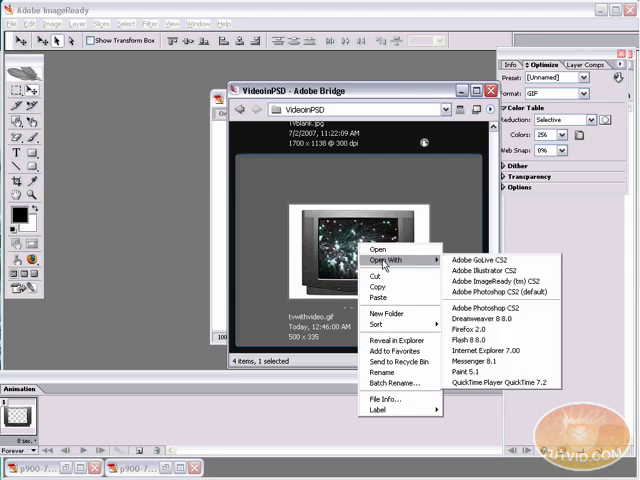
pyautogui.moveTo(478, 329)
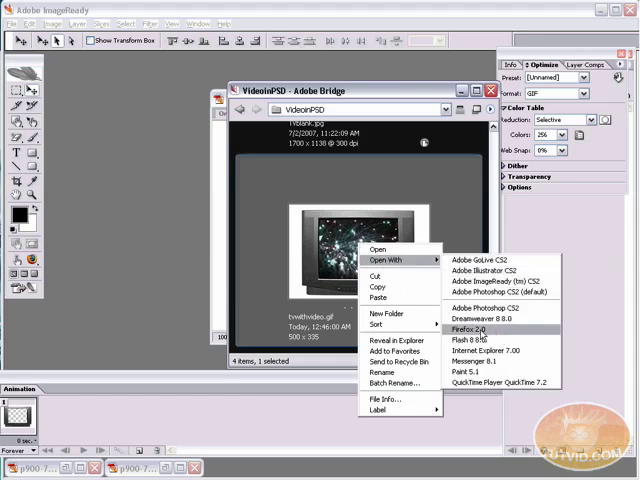
pyautogui.click(477, 330)
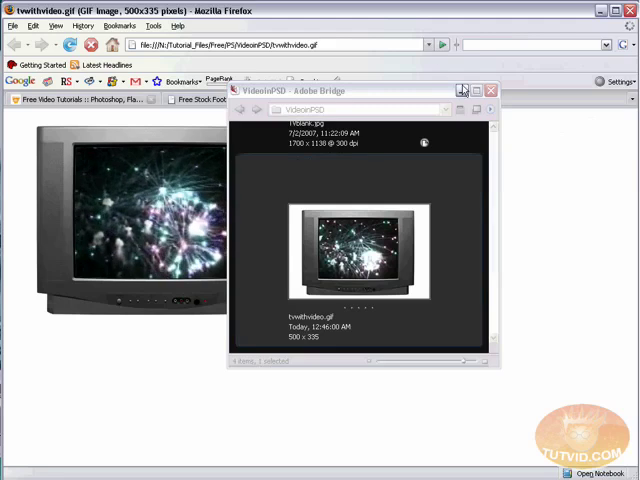